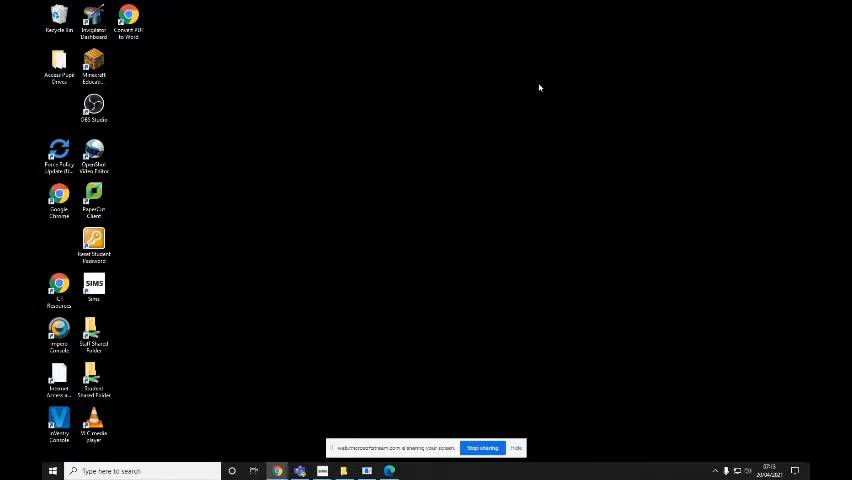
pyautogui.moveTo(237, 205)
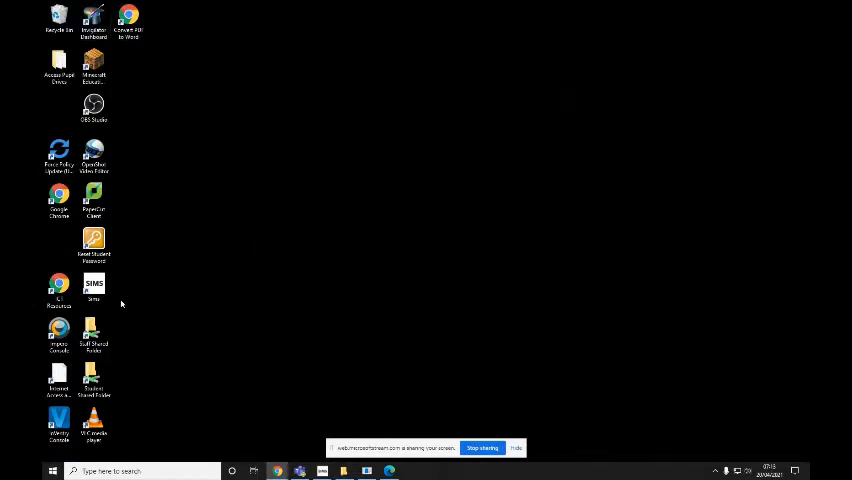
pyautogui.moveTo(154, 105)
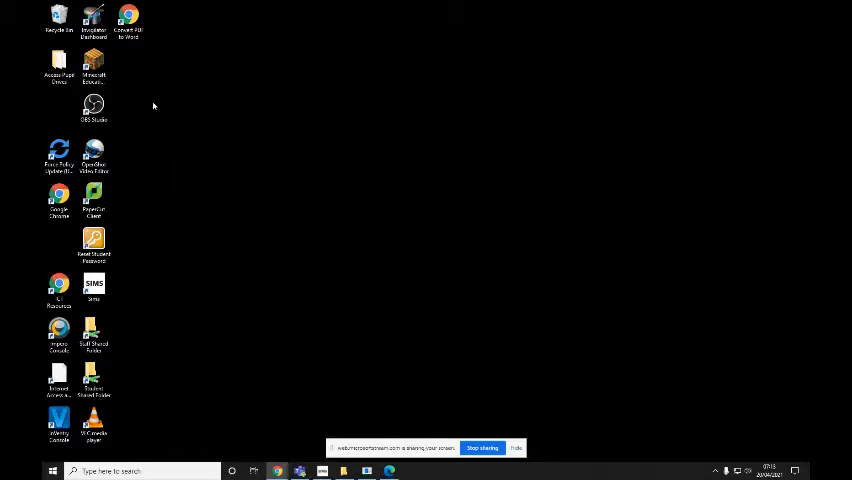
pyautogui.moveTo(110, 55)
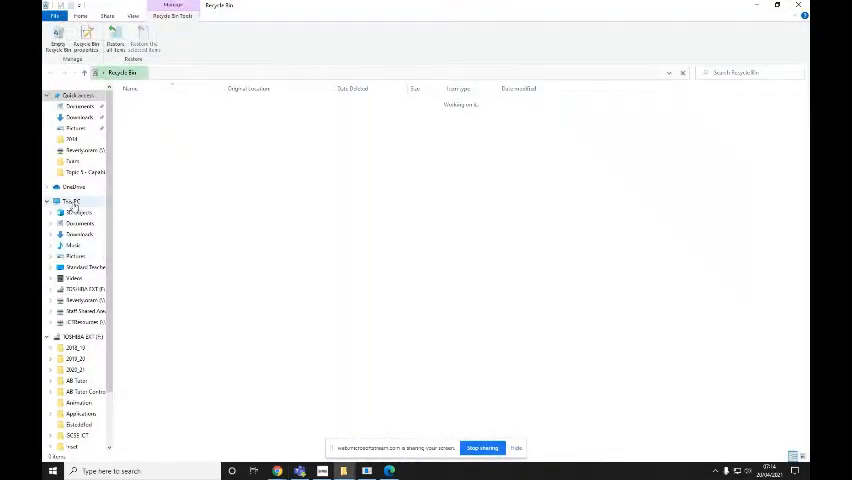
# - Show This PC maximized, listing its folders, drives and three network locations
pyautogui.click(70, 201)
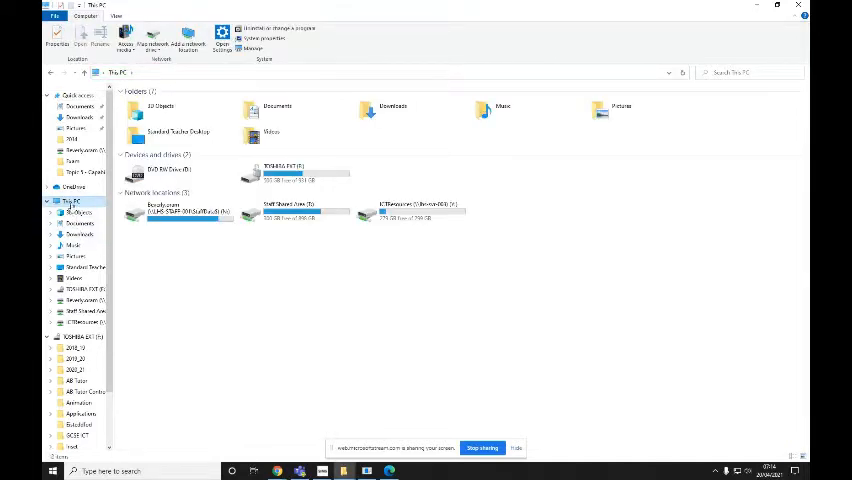
pyautogui.click(777, 10)
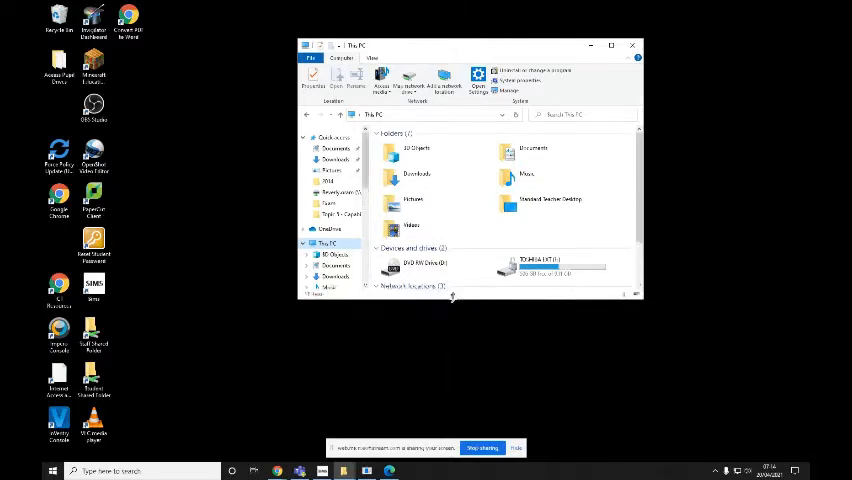
pyautogui.scroll(-3)
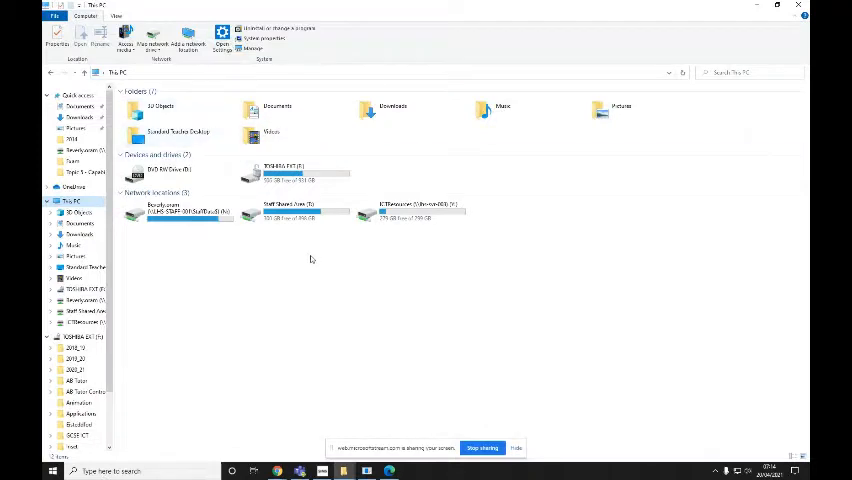
pyautogui.click(178, 214)
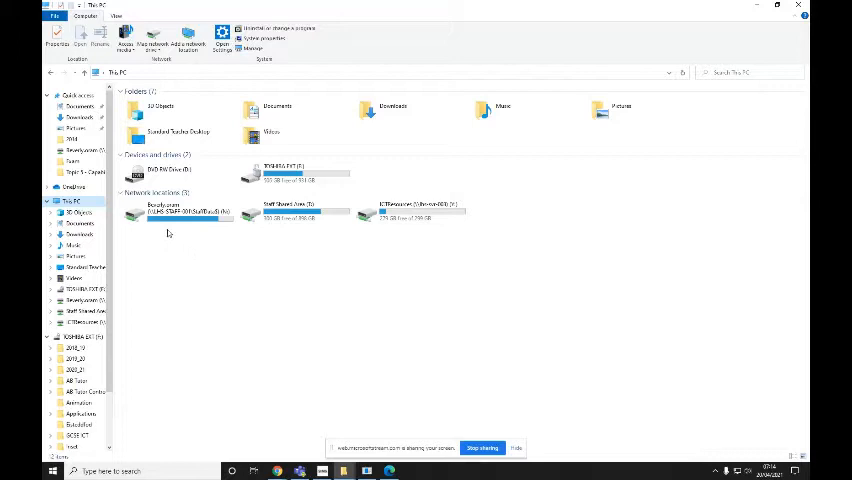
pyautogui.moveTo(175, 217)
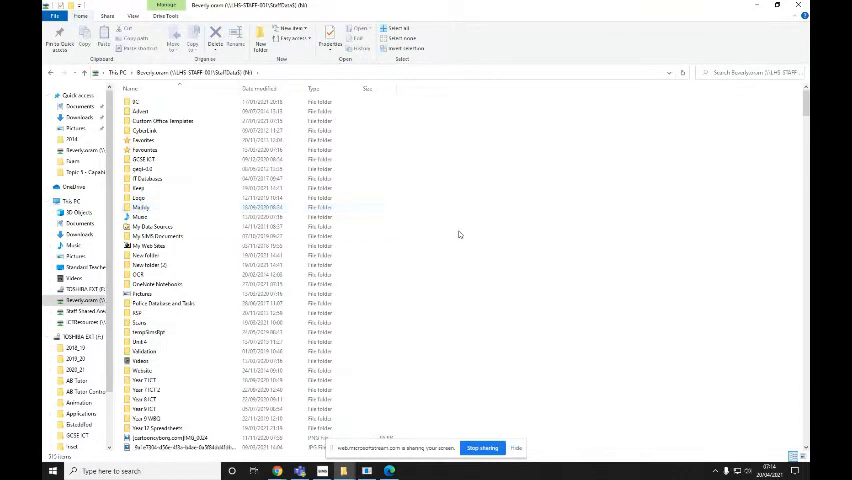
pyautogui.moveTo(416, 220)
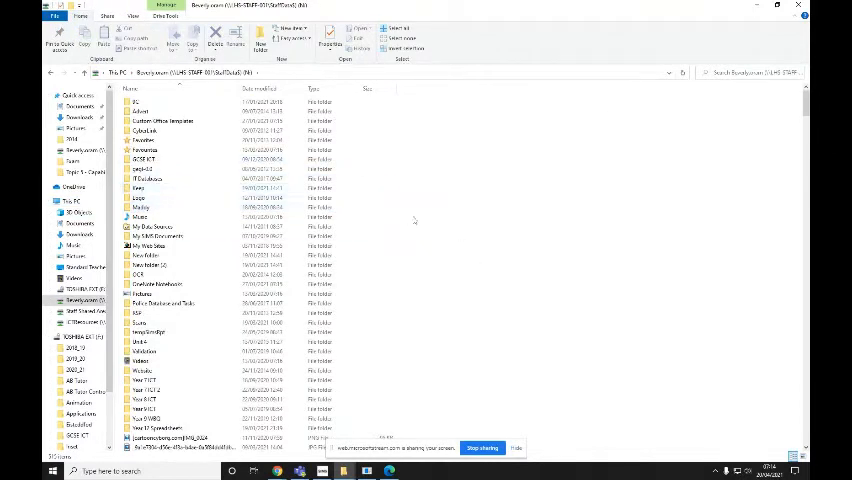
# - Open the staff network drive, confirm the GCSE ICT folder prompt, and collapse the ribbon
pyautogui.scroll(-3)
pyautogui.write('GCSE ICT')
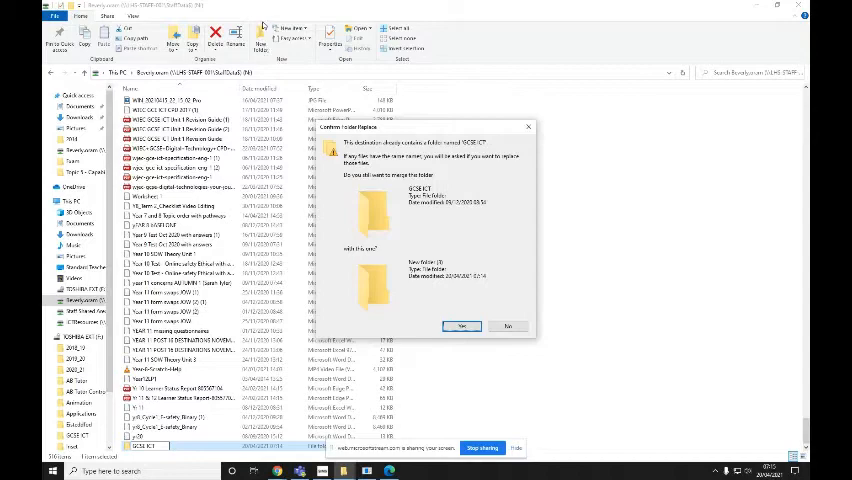
pyautogui.click(461, 326)
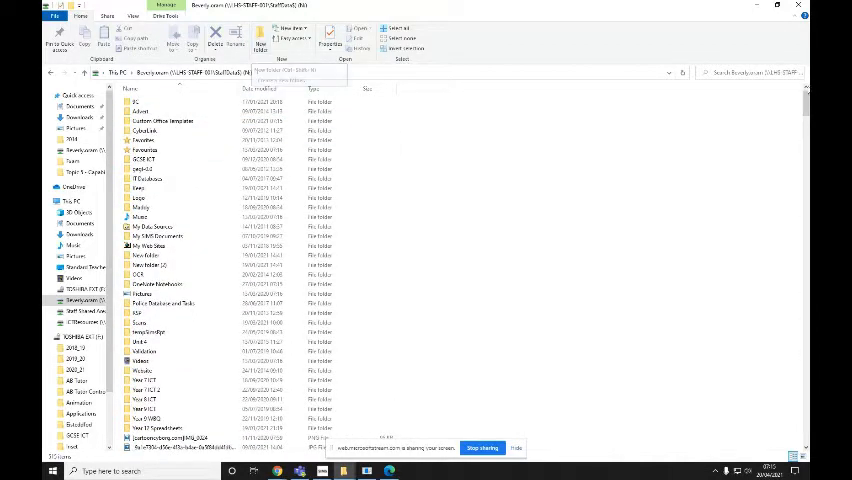
pyautogui.moveTo(797, 18)
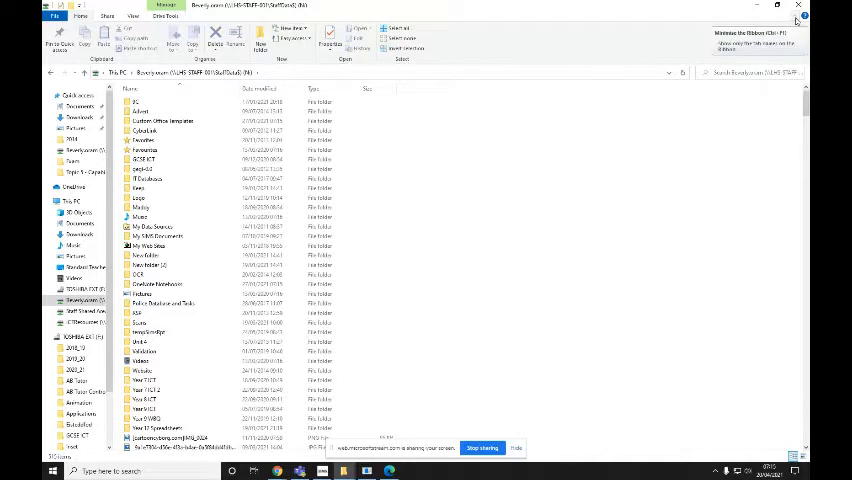
pyautogui.click(797, 20)
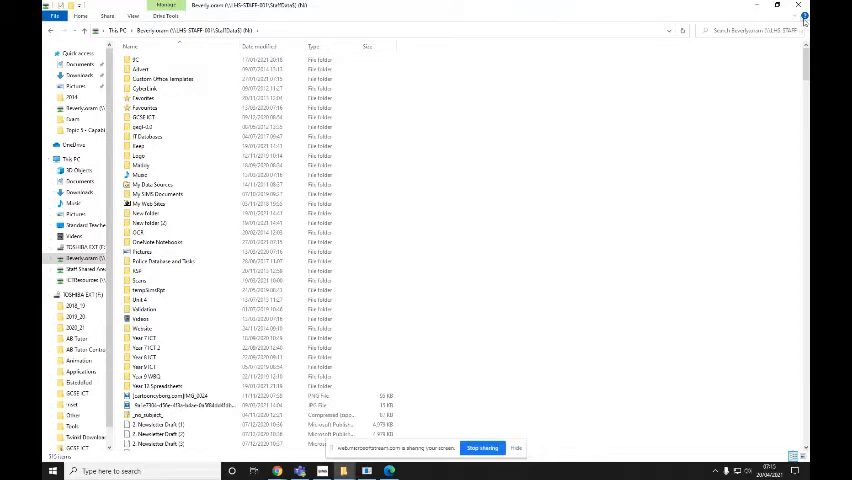
pyautogui.moveTo(799, 22)
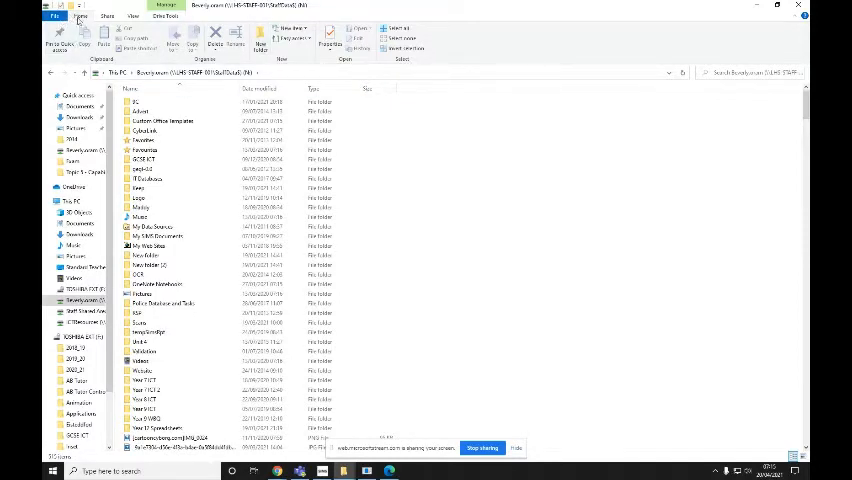
pyautogui.moveTo(398, 217)
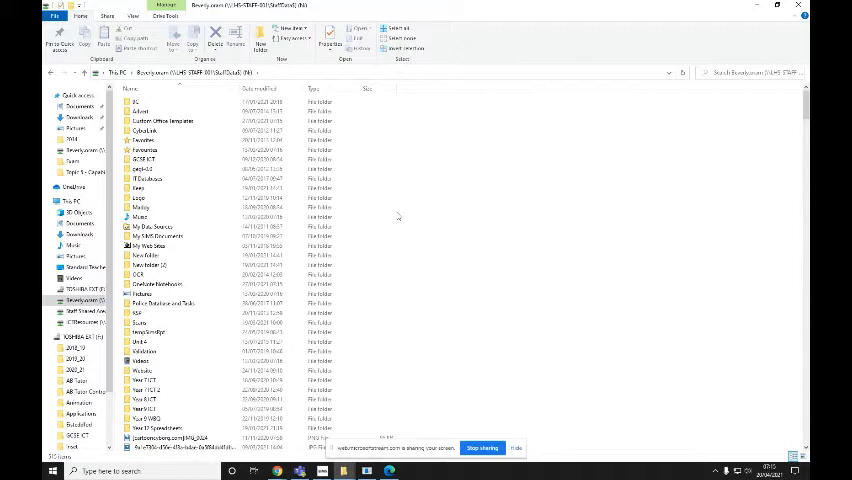
# - Open the GCSE ICT folder with its Unit 2 and Unit 4 subfolders, then launch Word
pyautogui.scroll(-3)
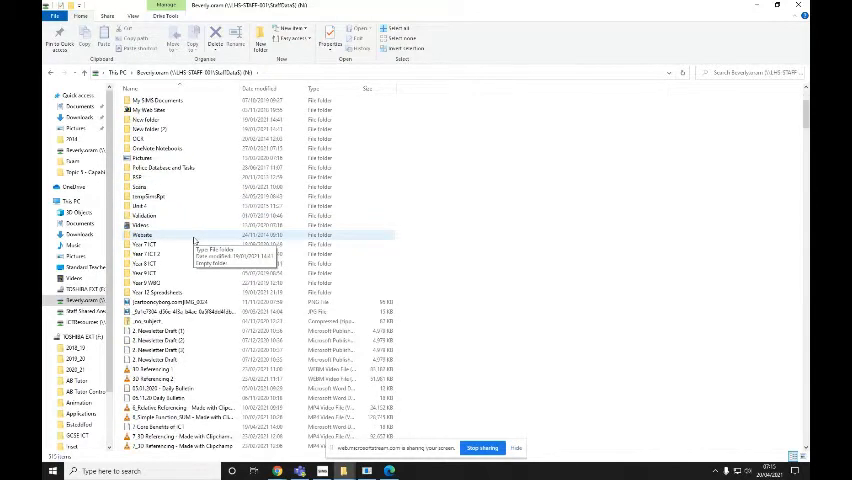
pyautogui.scroll(3)
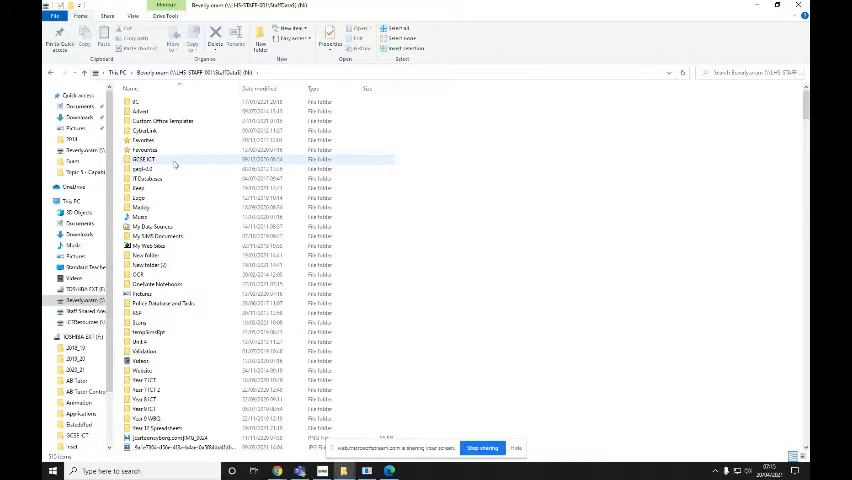
pyautogui.moveTo(175, 165)
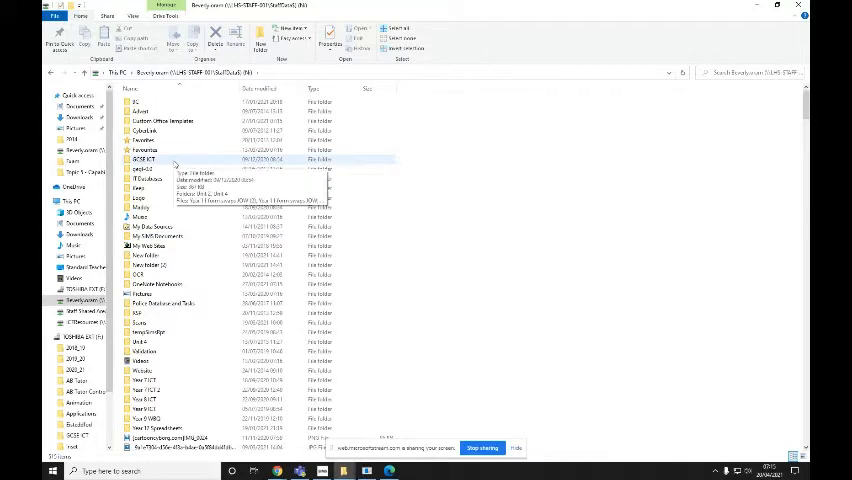
pyautogui.doubleClick(143, 159)
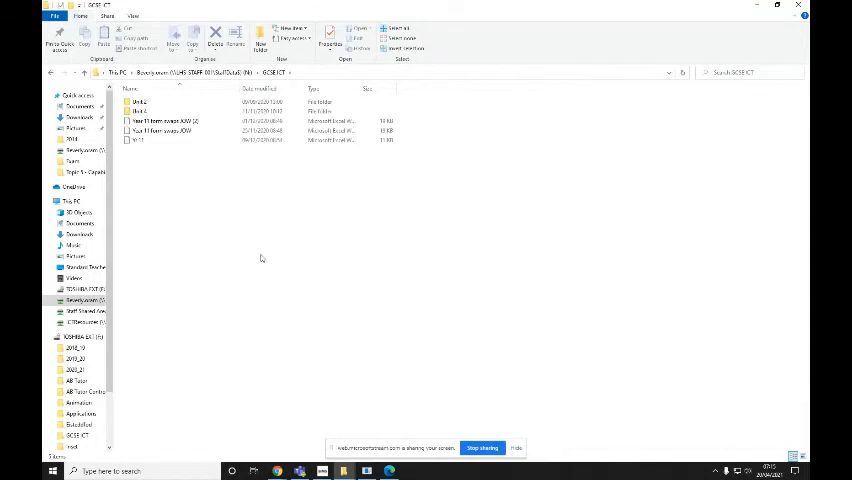
pyautogui.moveTo(182, 189)
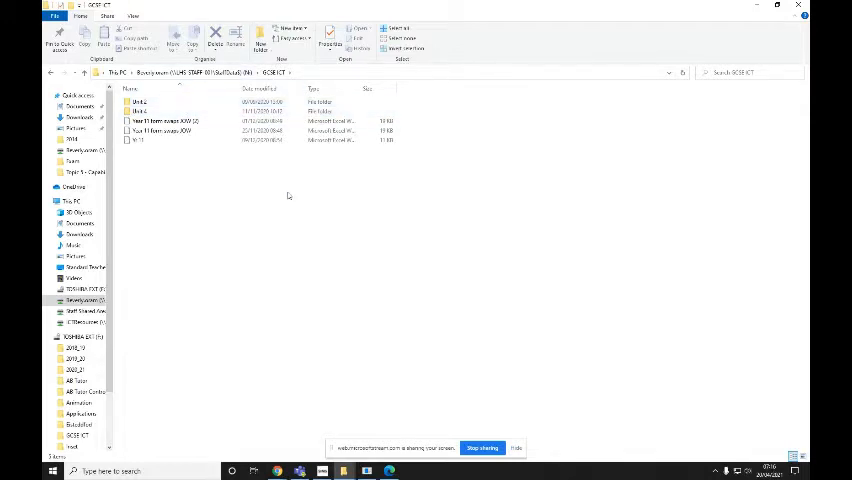
pyautogui.click(140, 470)
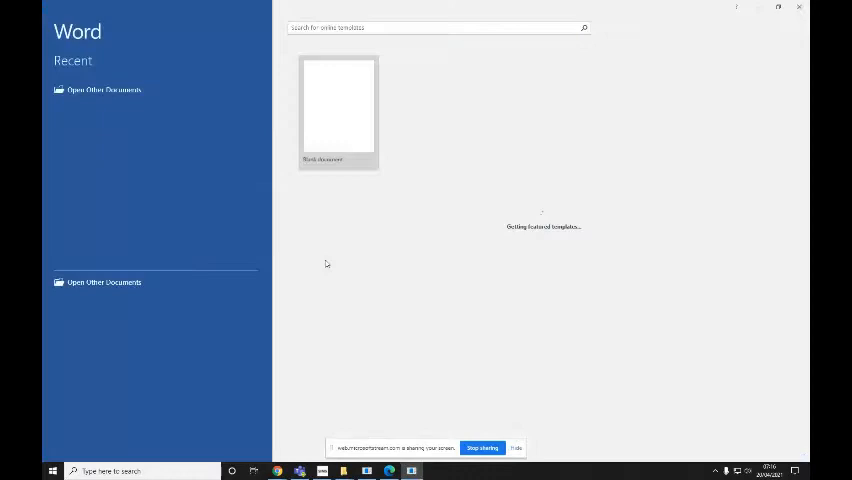
# - Type a bold, underlined, centred 'Folder Structure' heading on the blank page
pyautogui.click(338, 110)
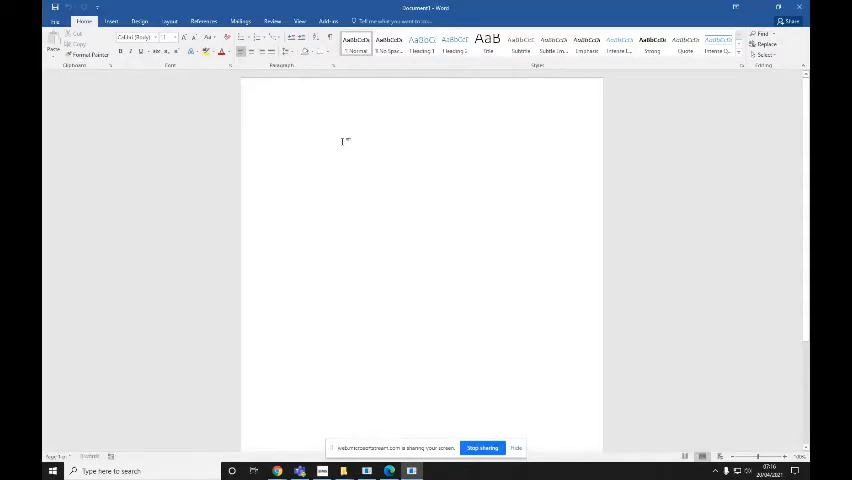
pyautogui.write('rd')
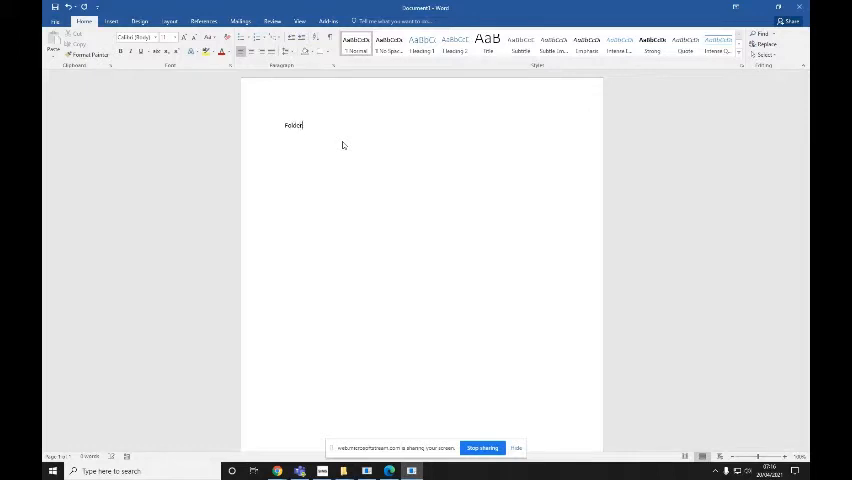
pyautogui.write('Stru')
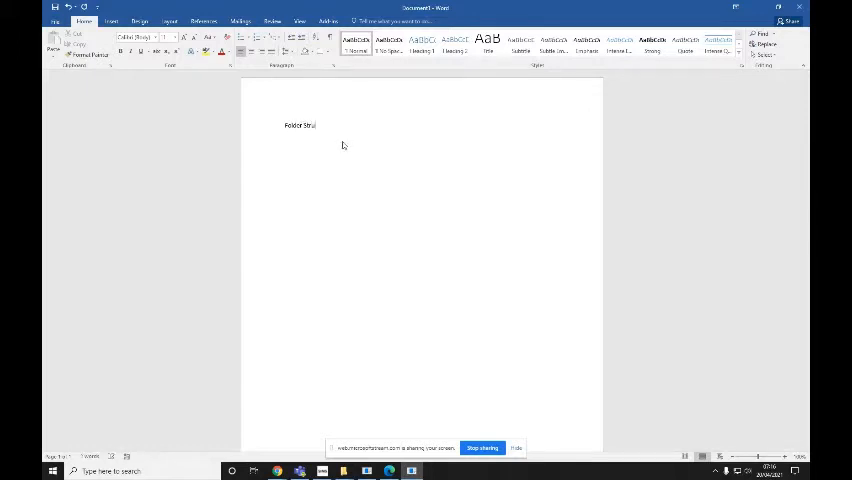
pyautogui.write('cture')
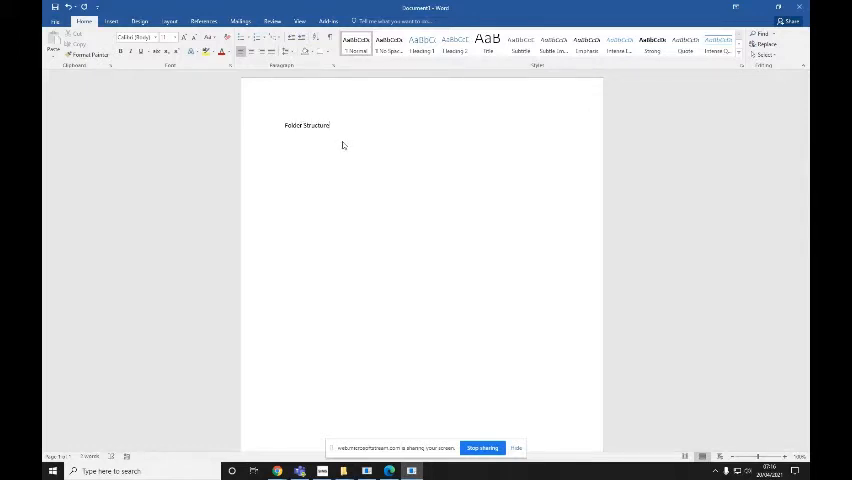
pyautogui.doubleClick(307, 125)
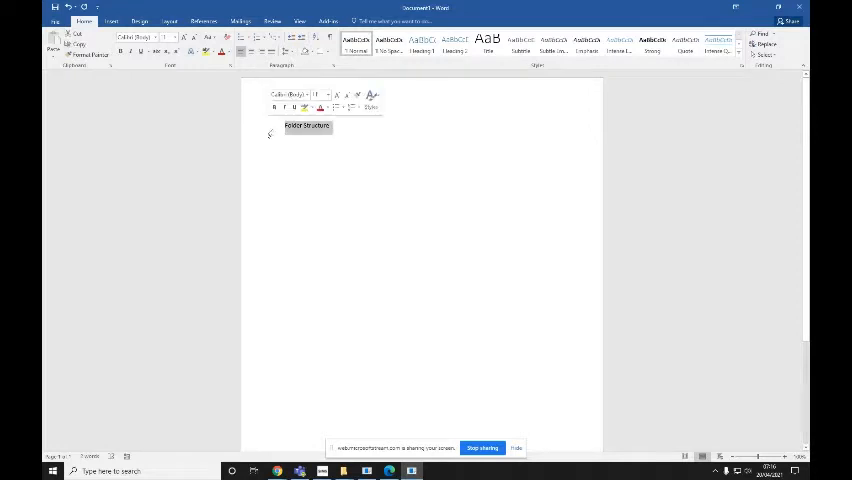
pyautogui.click(265, 51)
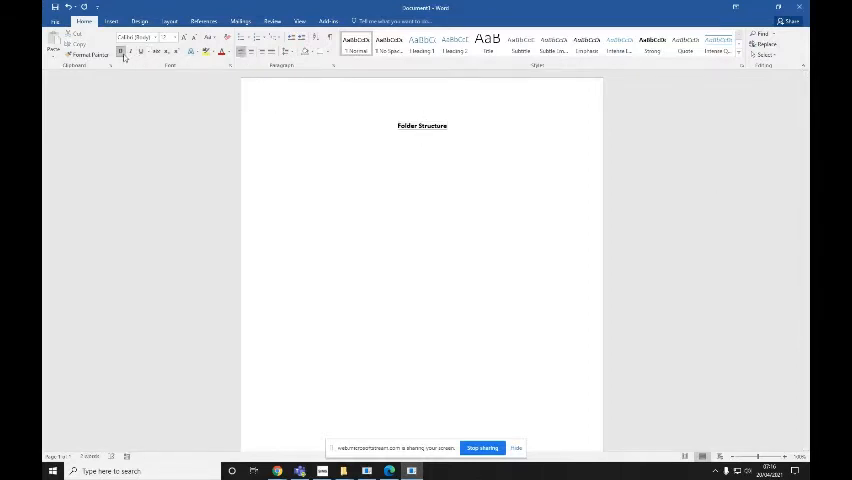
pyautogui.moveTo(343, 470)
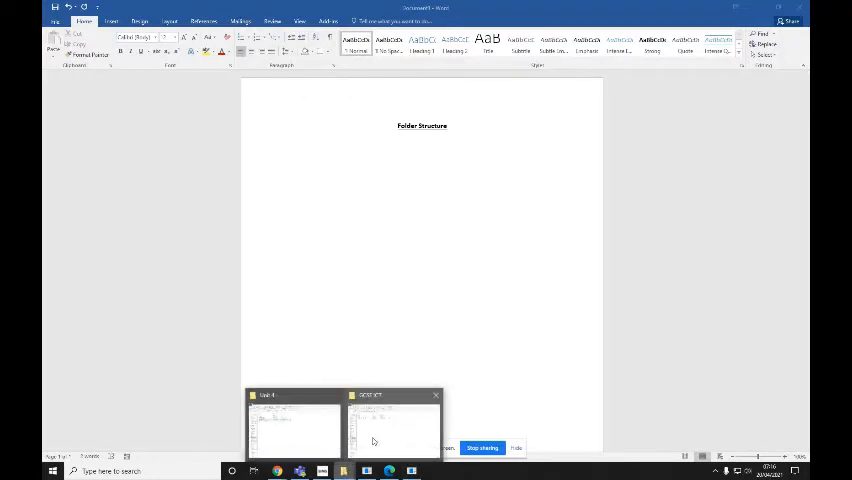
pyautogui.click(391, 425)
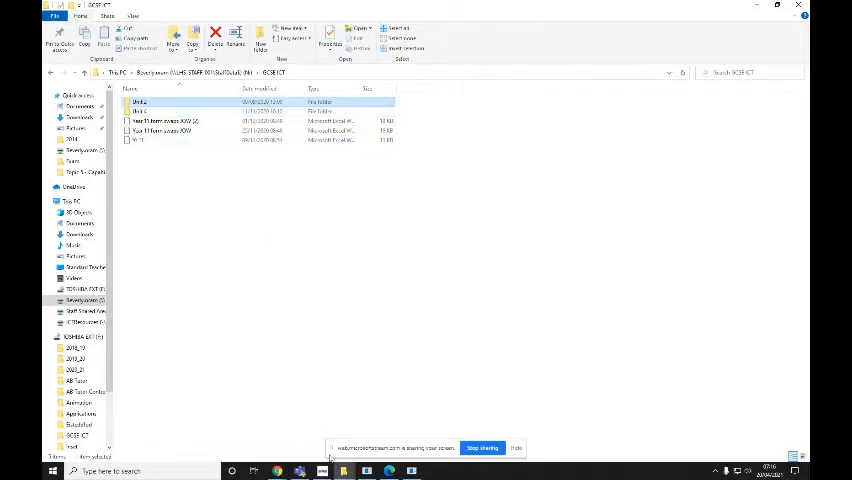
pyautogui.moveTo(436, 375)
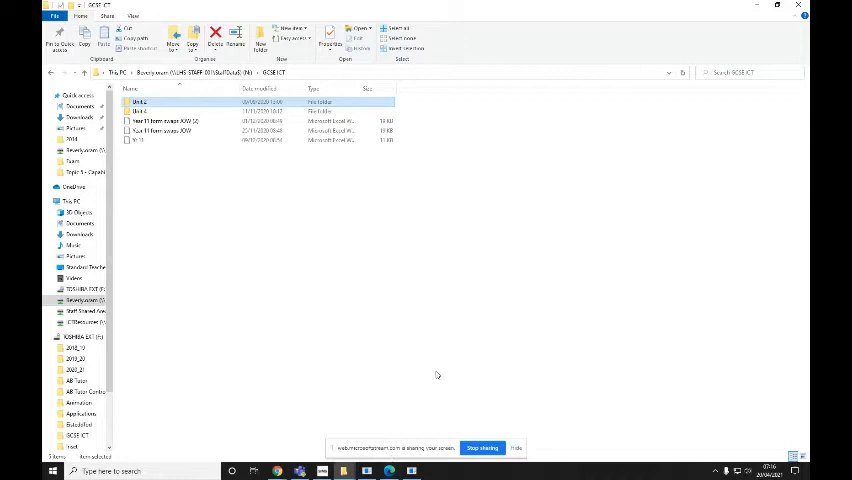
pyautogui.moveTo(397, 348)
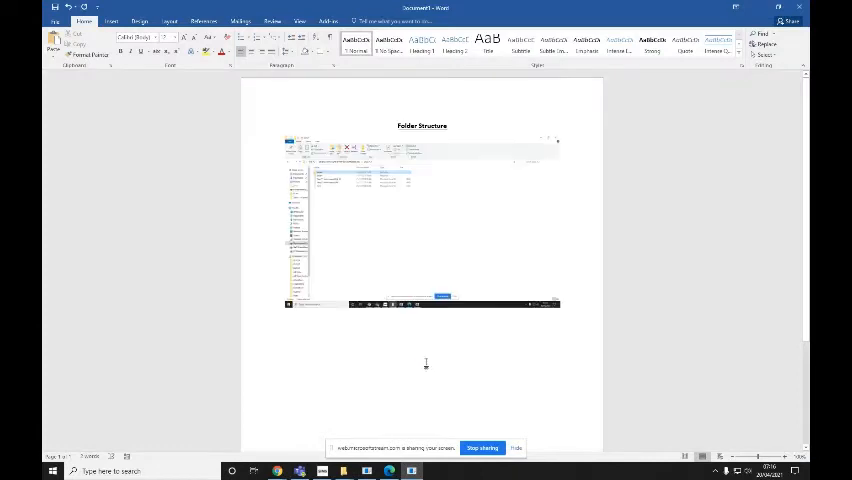
pyautogui.moveTo(508, 382)
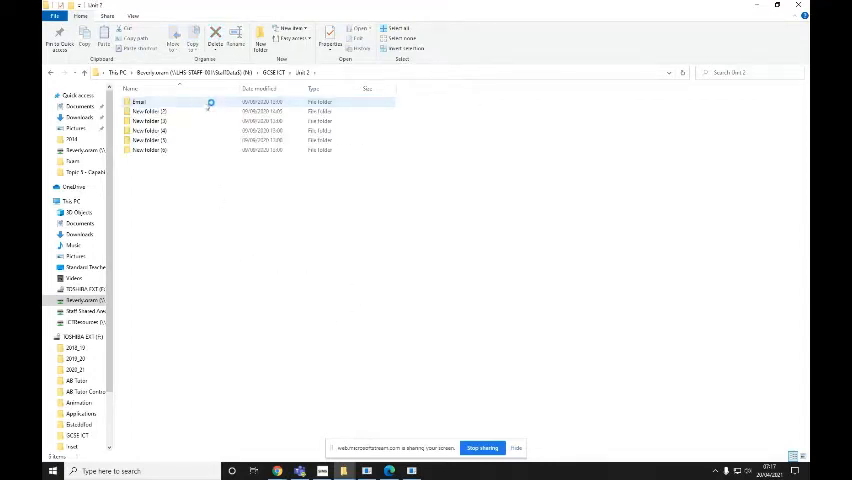
# - Select all the extra new folders in File Explorer's Unit 2 folder
pyautogui.click(150, 111)
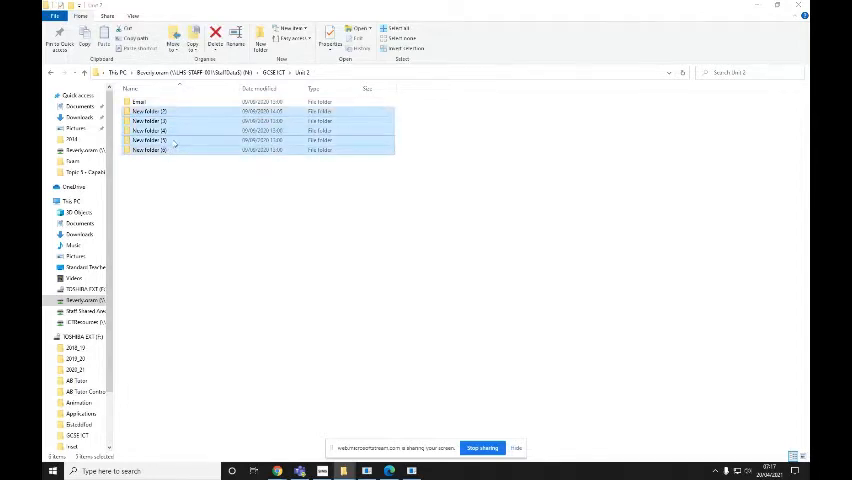
pyautogui.click(215, 35)
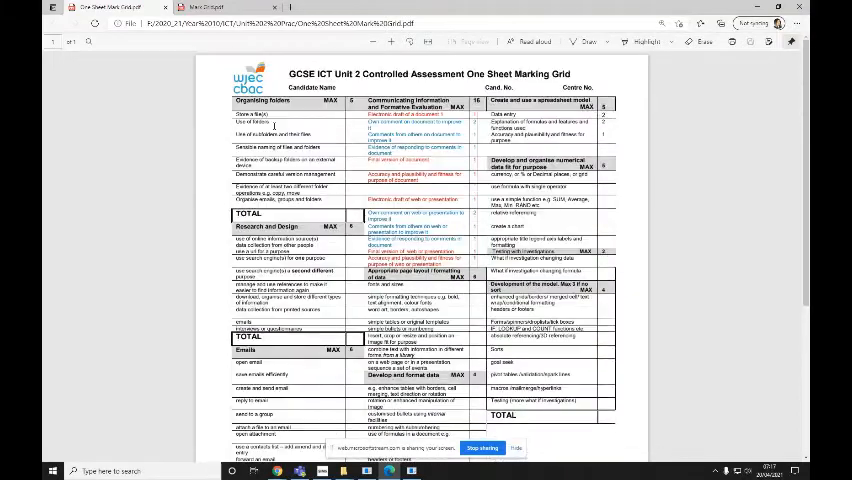
# - Scroll through the Unit 2 marking grid PDF to its lower sections and totals
pyautogui.scroll(-3)
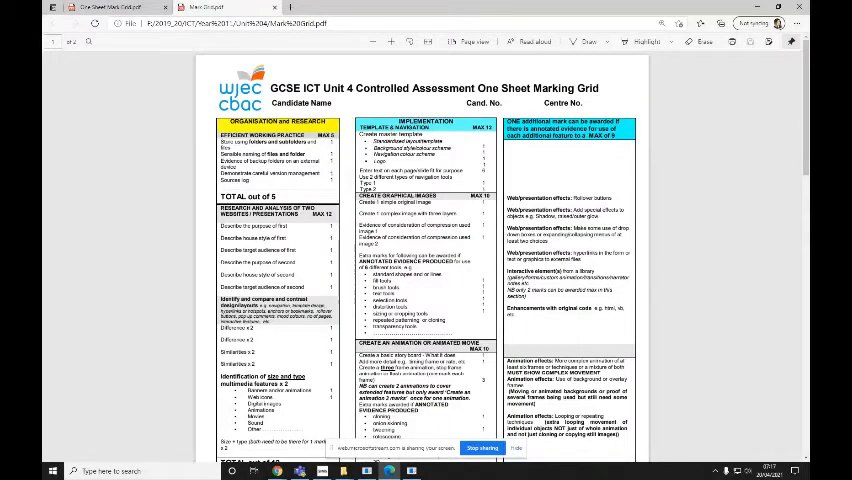
pyautogui.scroll(3)
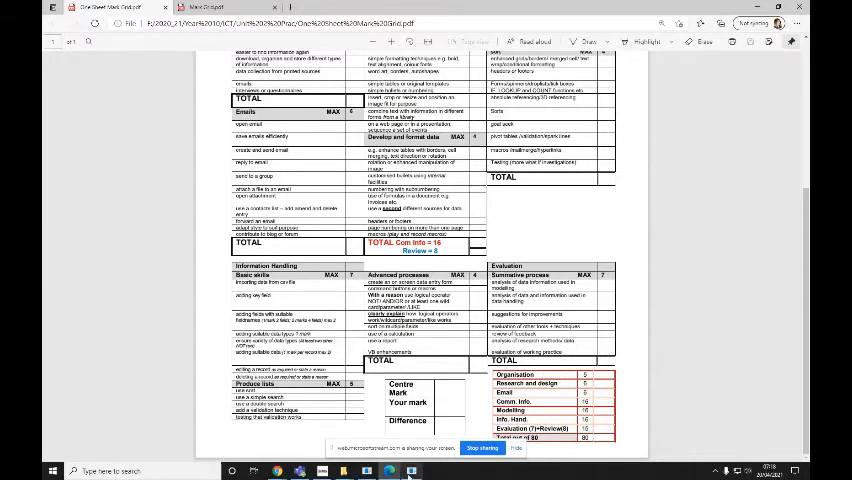
pyautogui.moveTo(408, 471)
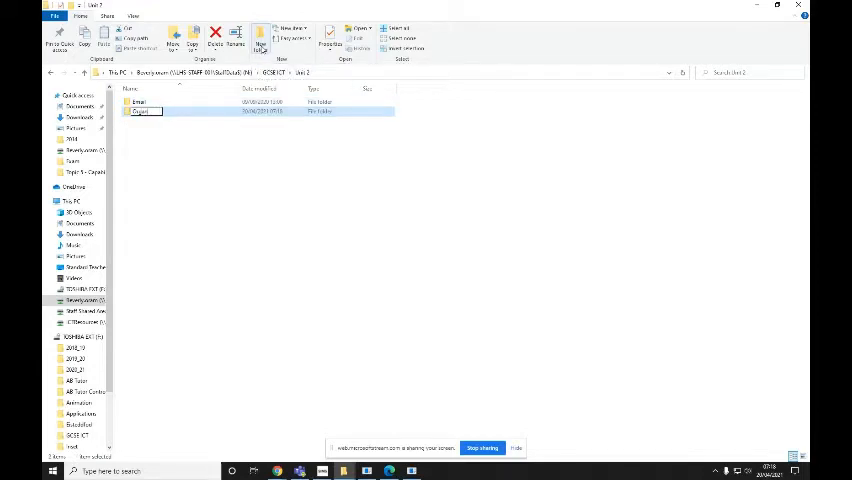
# - Name the new Unit 2 subfolders 'Organisation' and 'Communicating Information'
pyautogui.write('Organisation')
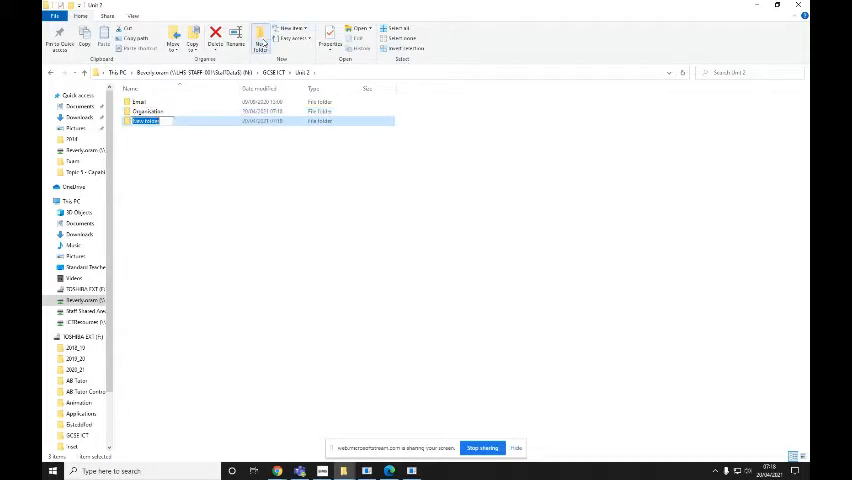
pyautogui.write('Communicating Information')
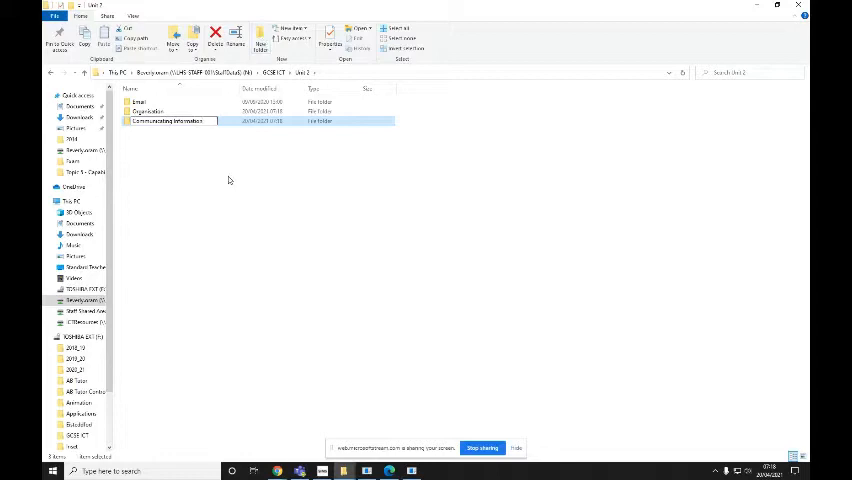
pyautogui.click(160, 111)
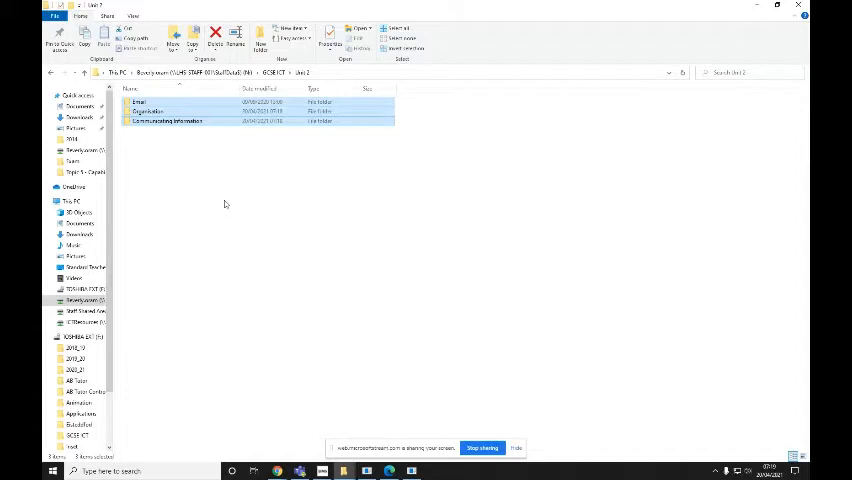
pyautogui.moveTo(437, 194)
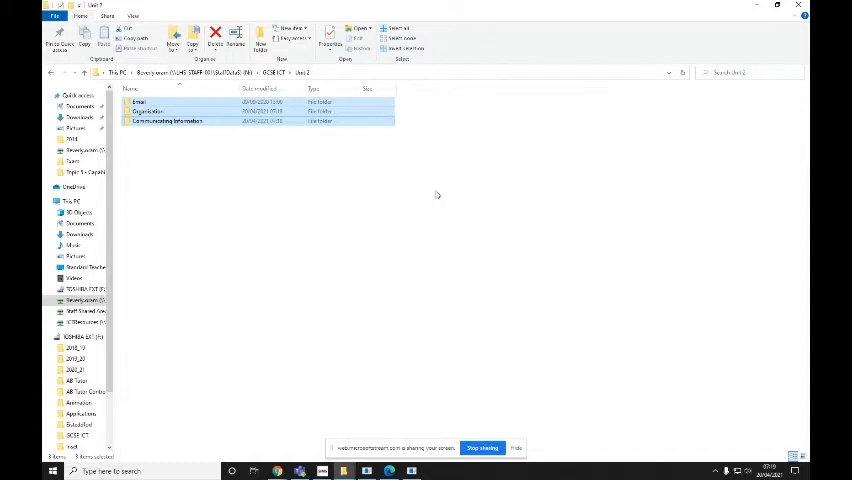
pyautogui.moveTo(463, 316)
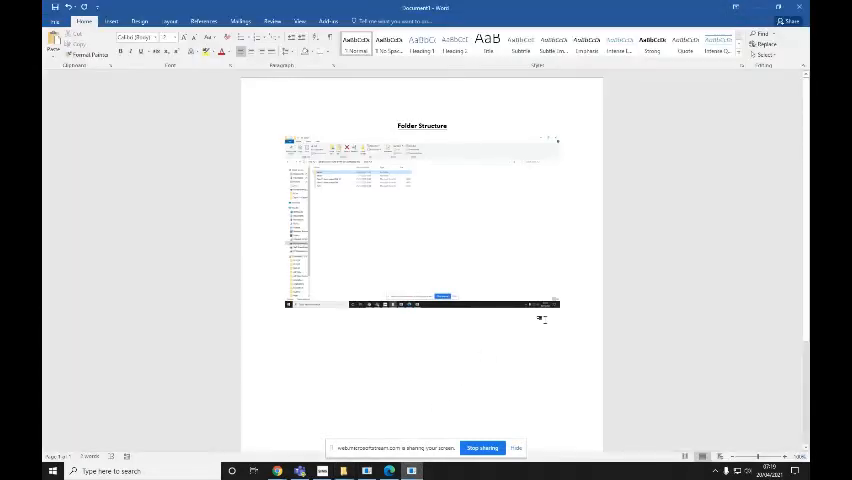
pyautogui.moveTo(546, 323)
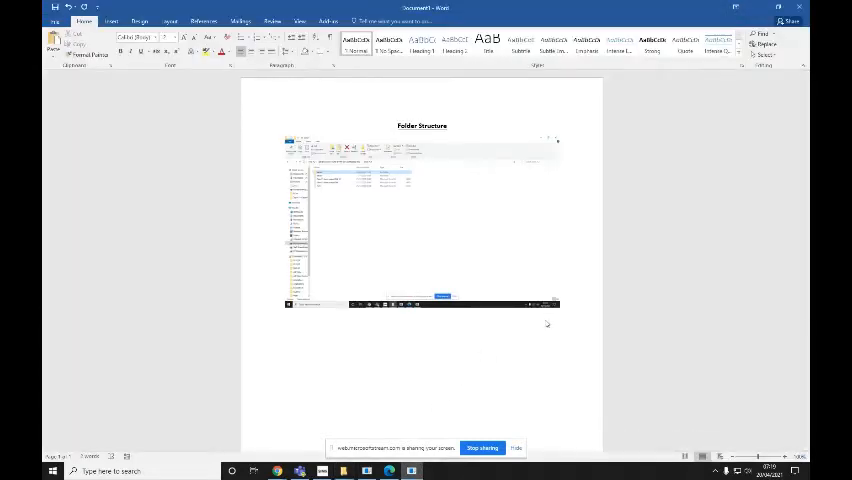
pyautogui.scroll(-3)
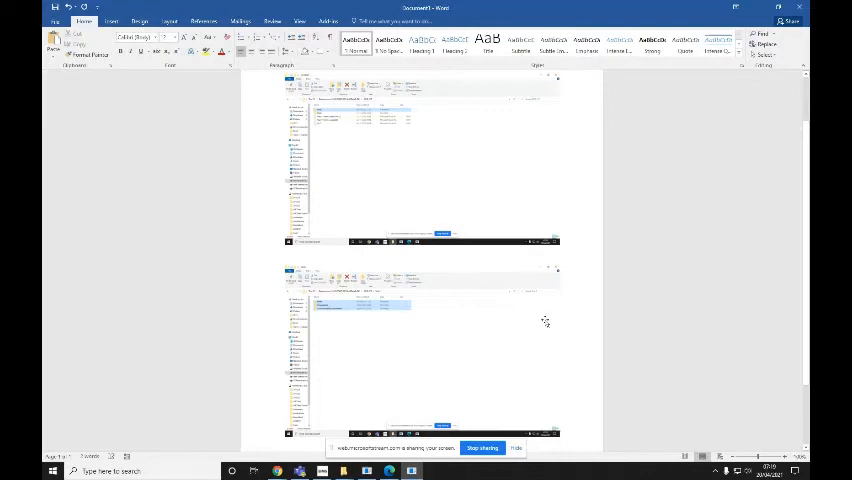
pyautogui.scroll(-3)
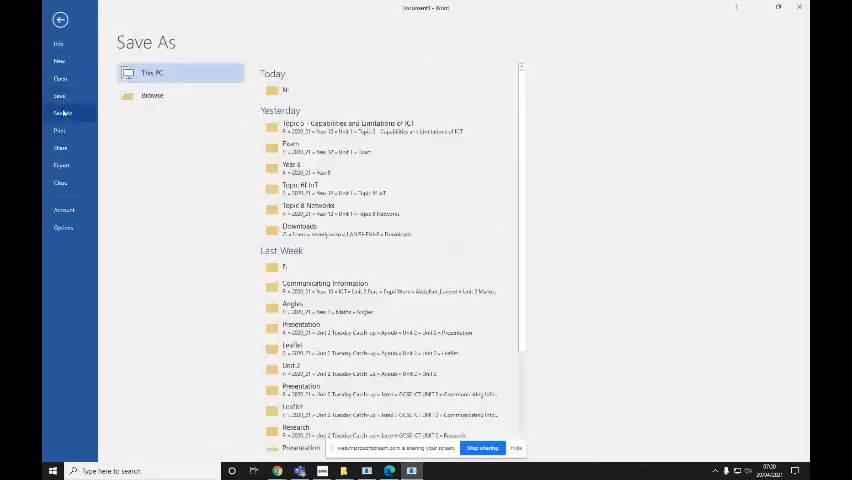
# - Save the document as 'Folder Structure' in network drive > GCSE ICT > Unit 2 > Organisation
pyautogui.click(152, 95)
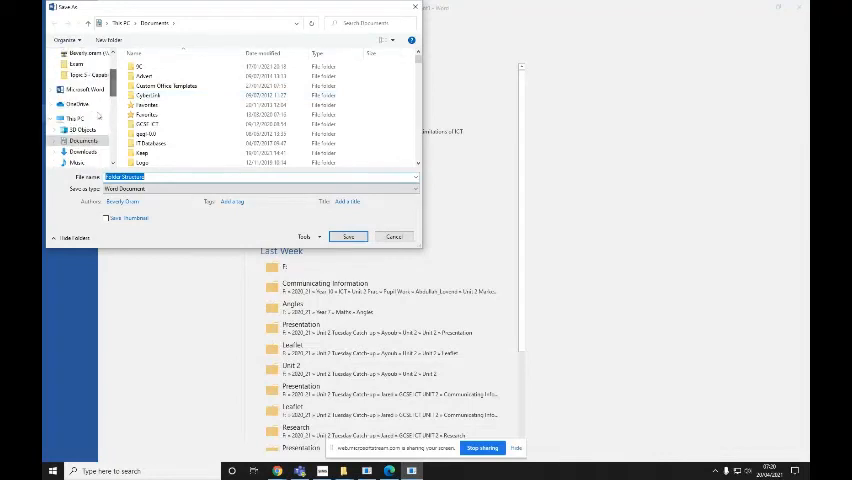
pyautogui.click(73, 118)
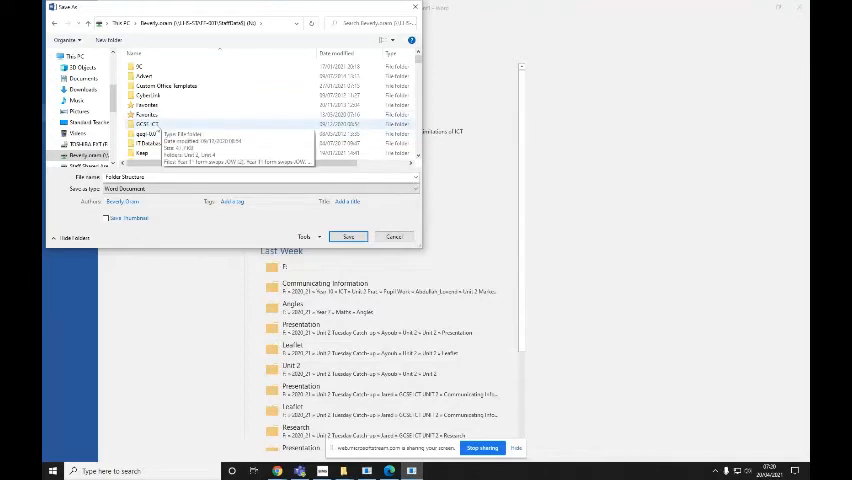
pyautogui.doubleClick(148, 123)
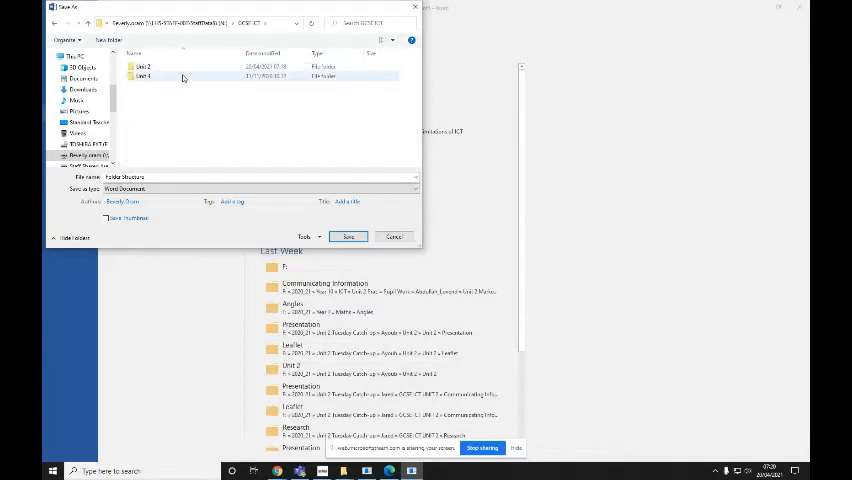
pyautogui.doubleClick(145, 66)
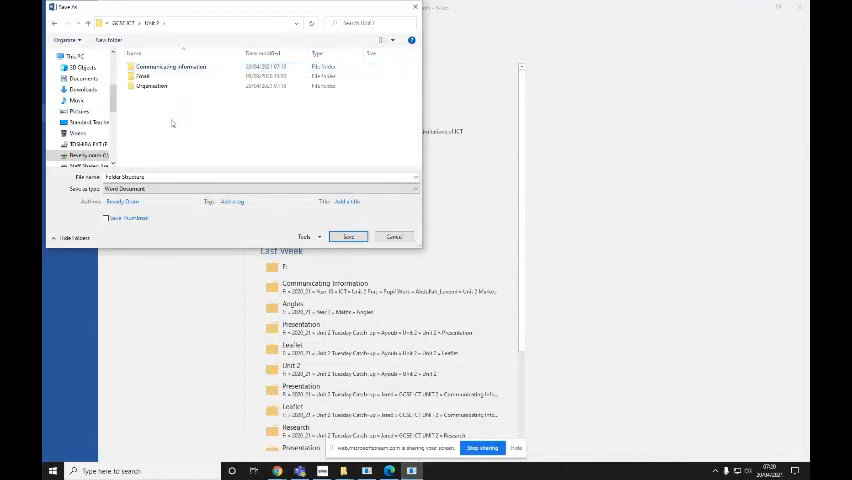
pyautogui.moveTo(166, 98)
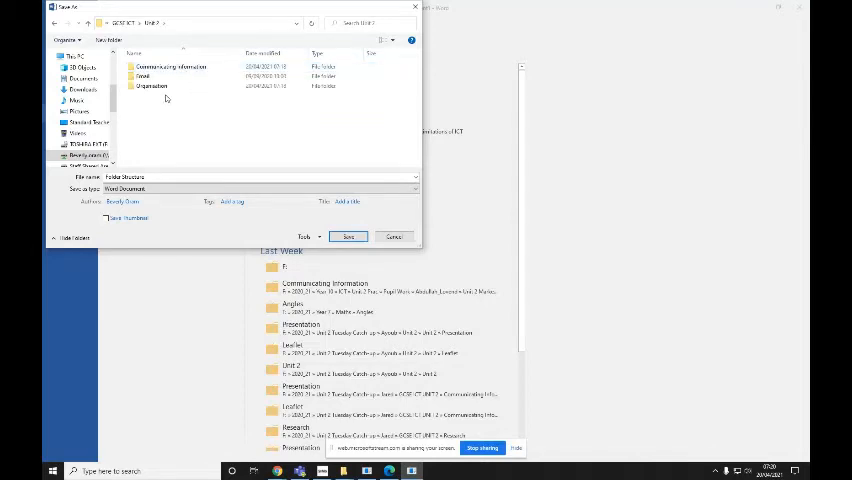
pyautogui.doubleClick(150, 86)
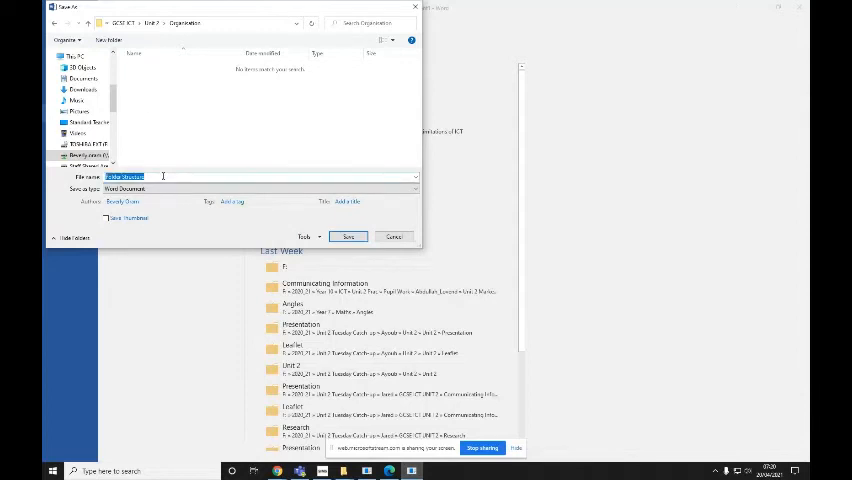
pyautogui.write('Folder Structuring')
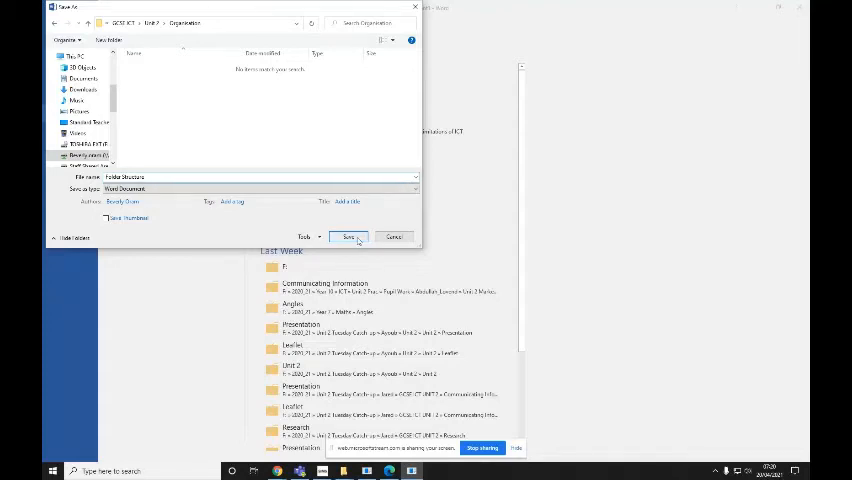
pyautogui.click(349, 237)
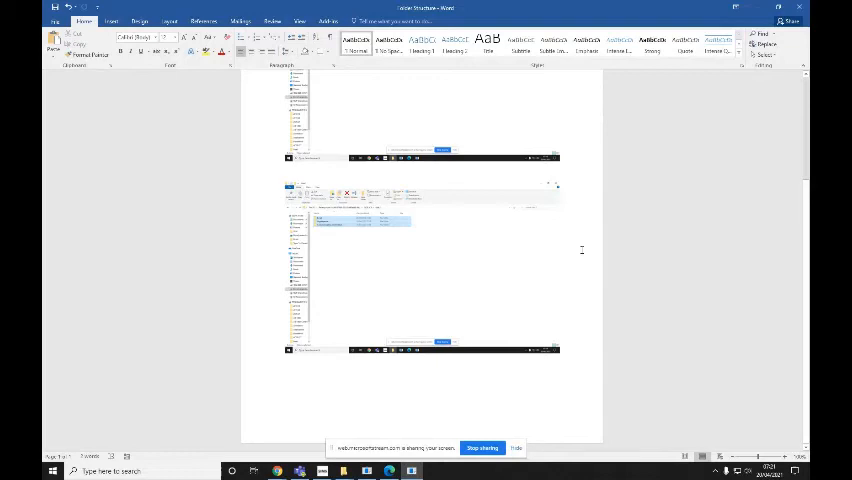
pyautogui.moveTo(362, 456)
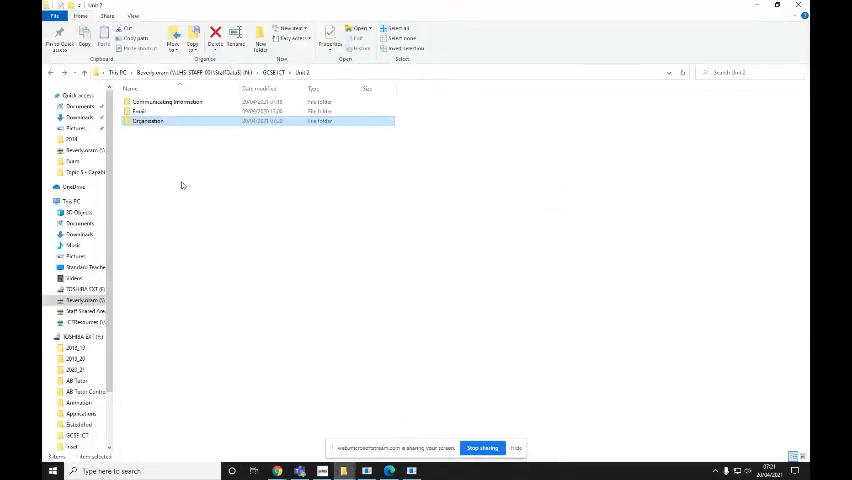
pyautogui.moveTo(165, 135)
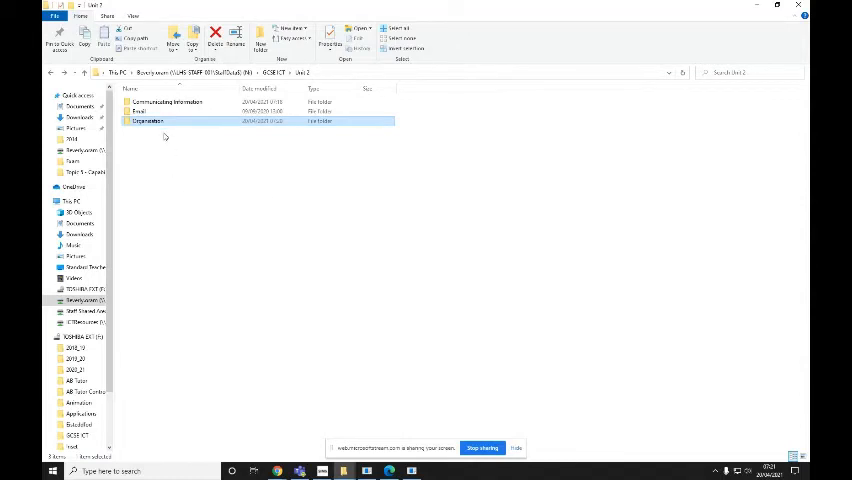
pyautogui.moveTo(165, 130)
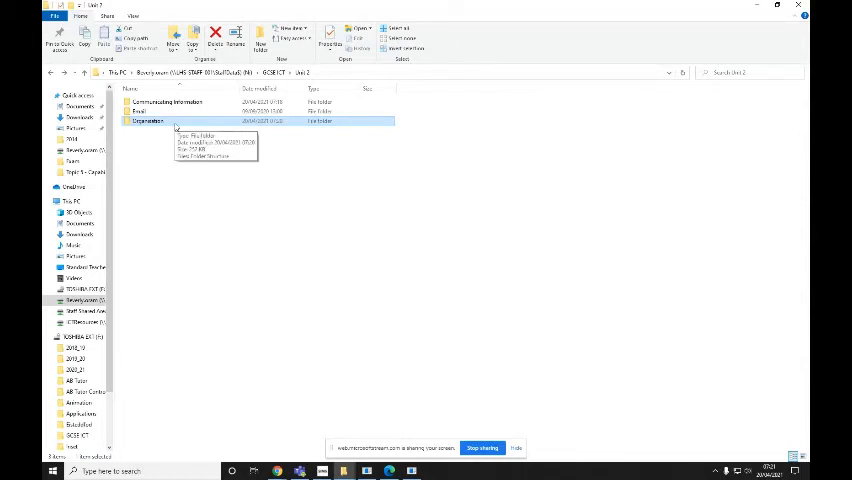
pyautogui.moveTo(175, 127)
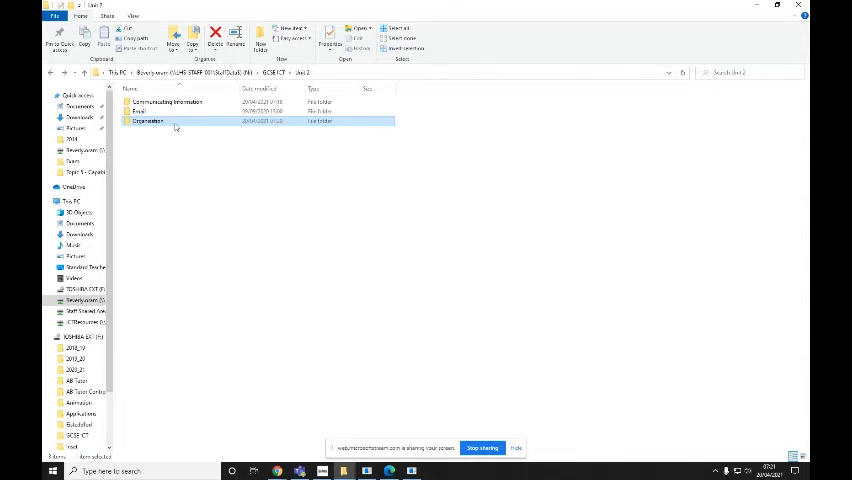
# - Open the Organisation folder and select the saved Folder Structure document
pyautogui.doubleClick(147, 120)
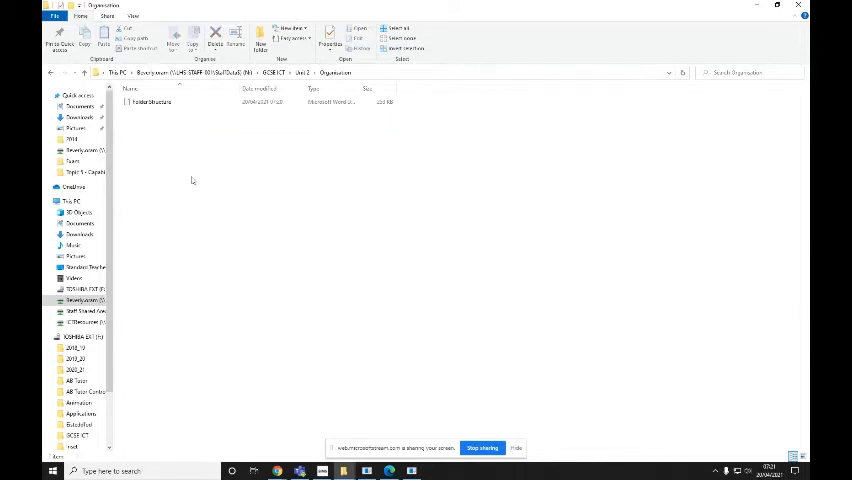
pyautogui.click(152, 102)
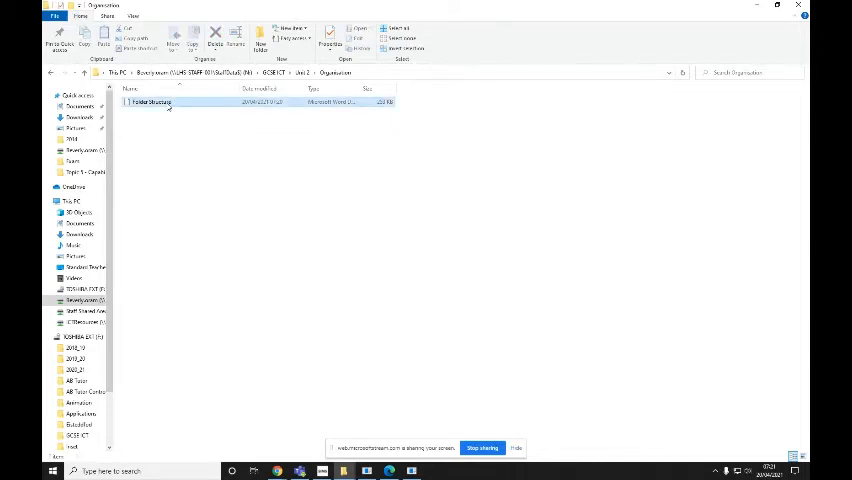
pyautogui.click(150, 101)
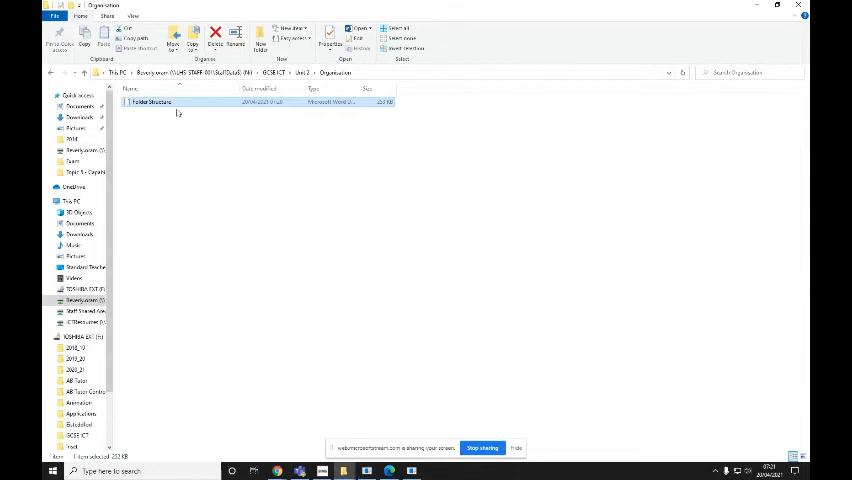
pyautogui.moveTo(322, 124)
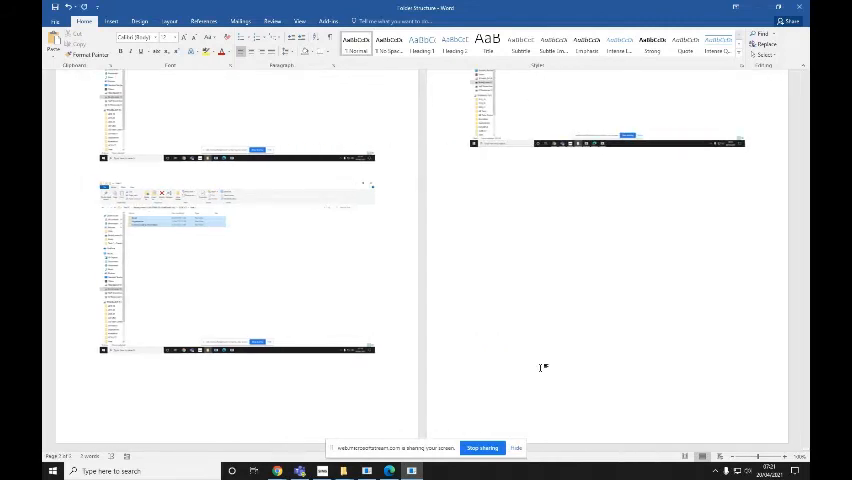
# - Check the pasted Organisation screenshot on page 2 and show the document's Info screen
pyautogui.scroll(3)
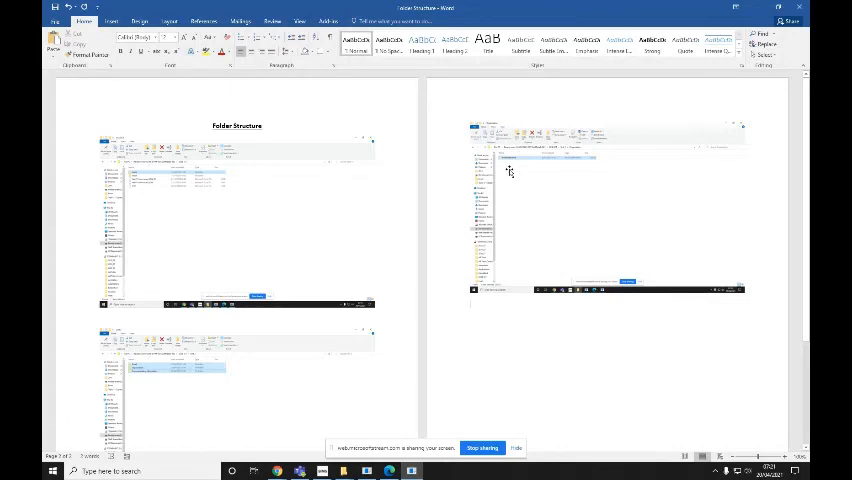
pyautogui.moveTo(513, 178)
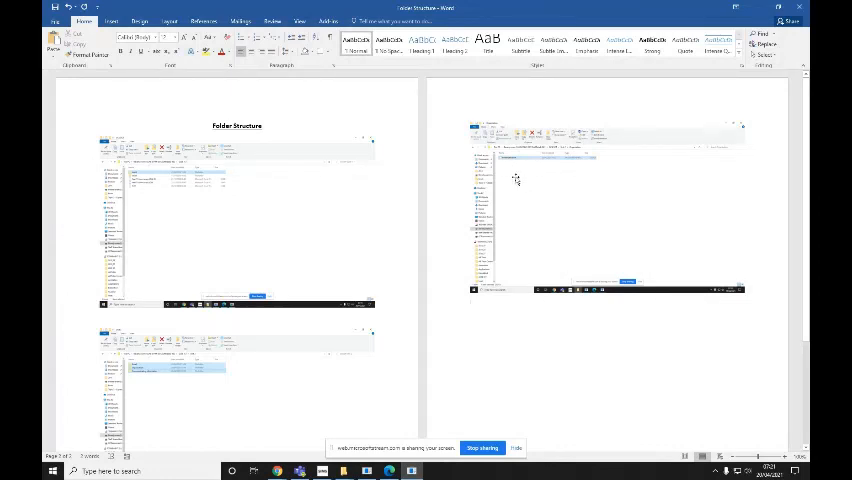
pyautogui.moveTo(600, 172)
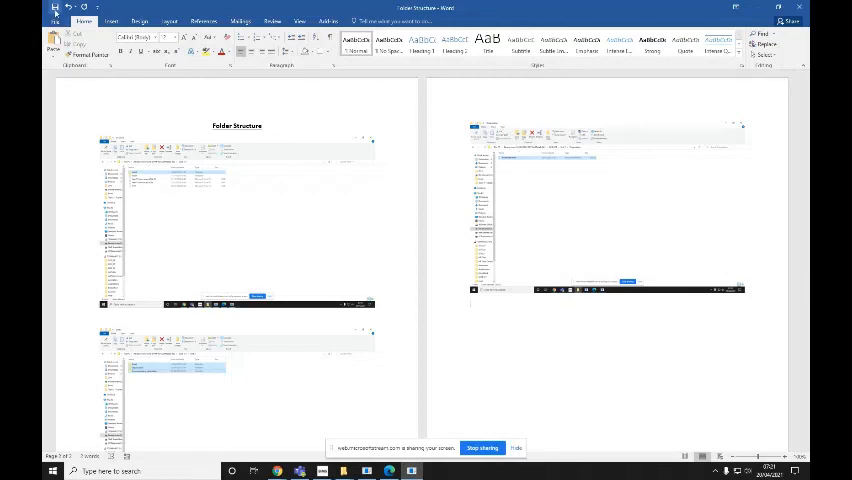
pyautogui.click(57, 18)
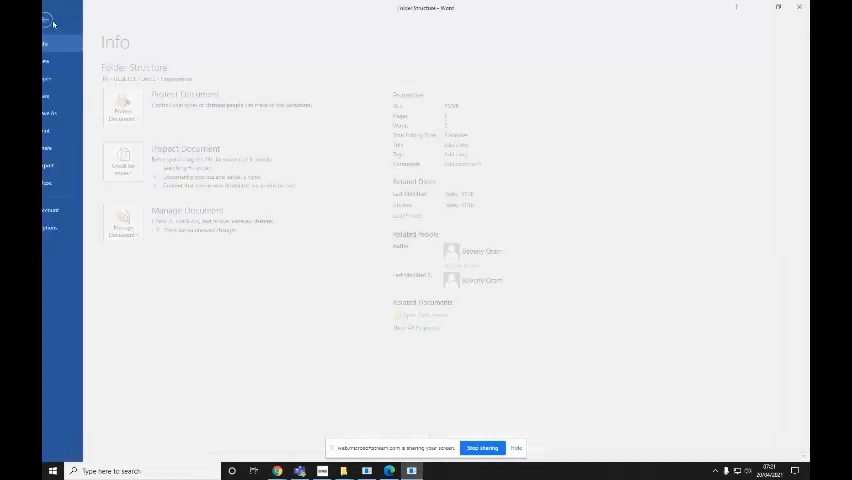